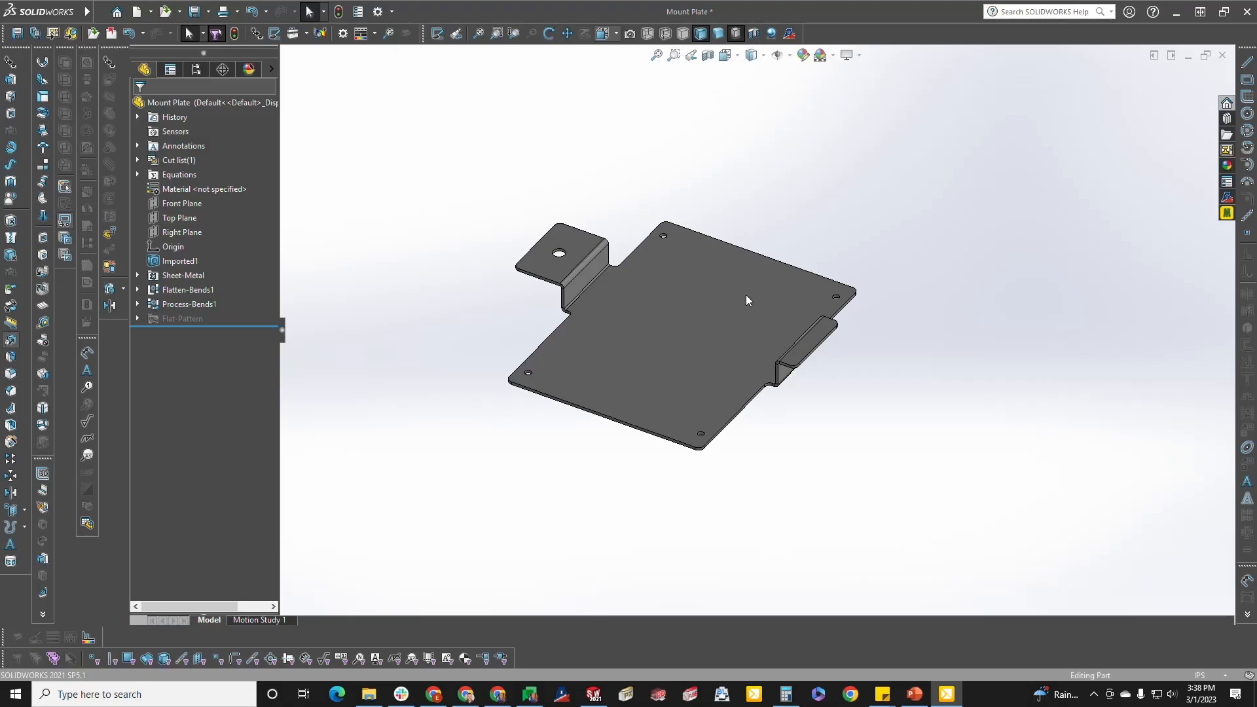
{"action": "mouse_move", "coordinate": [782, 215]}
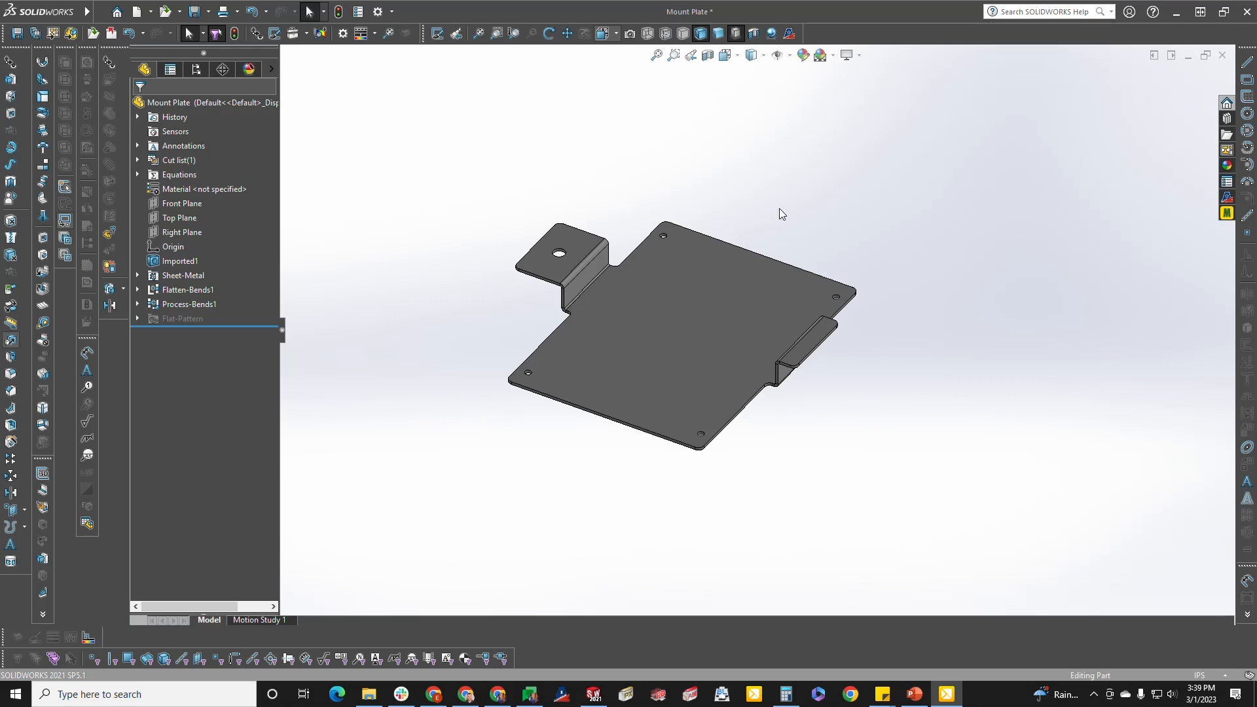
{"action": "mouse_move", "coordinate": [232, 264]}
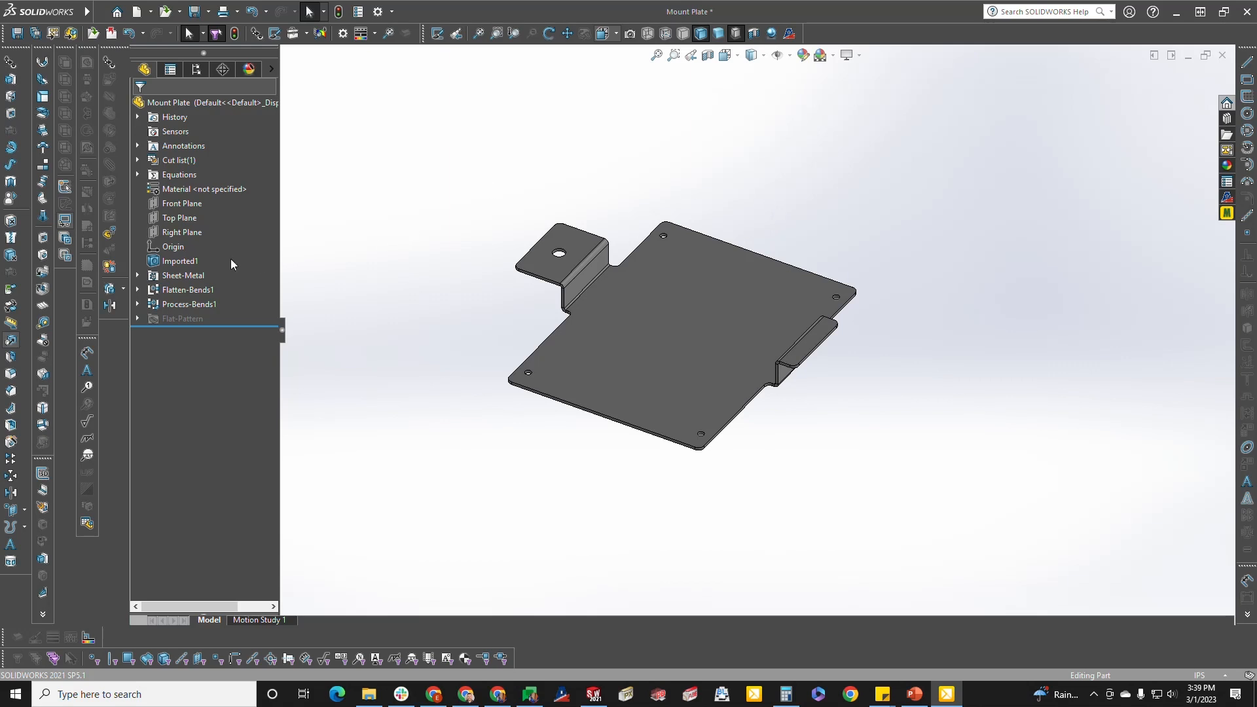
{"action": "mouse_move", "coordinate": [138, 268]}
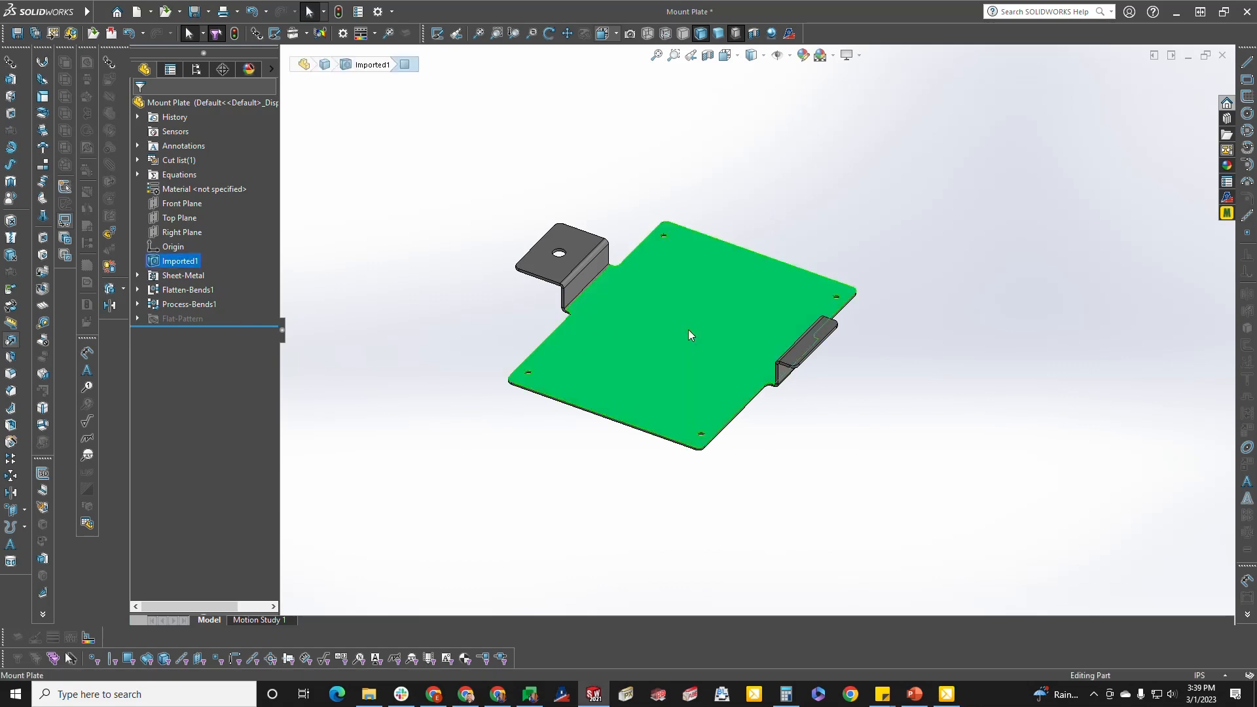
Flatten the Mount Plate from its main face, then fold it back
{"action": "right_click", "coordinate": [691, 335]}
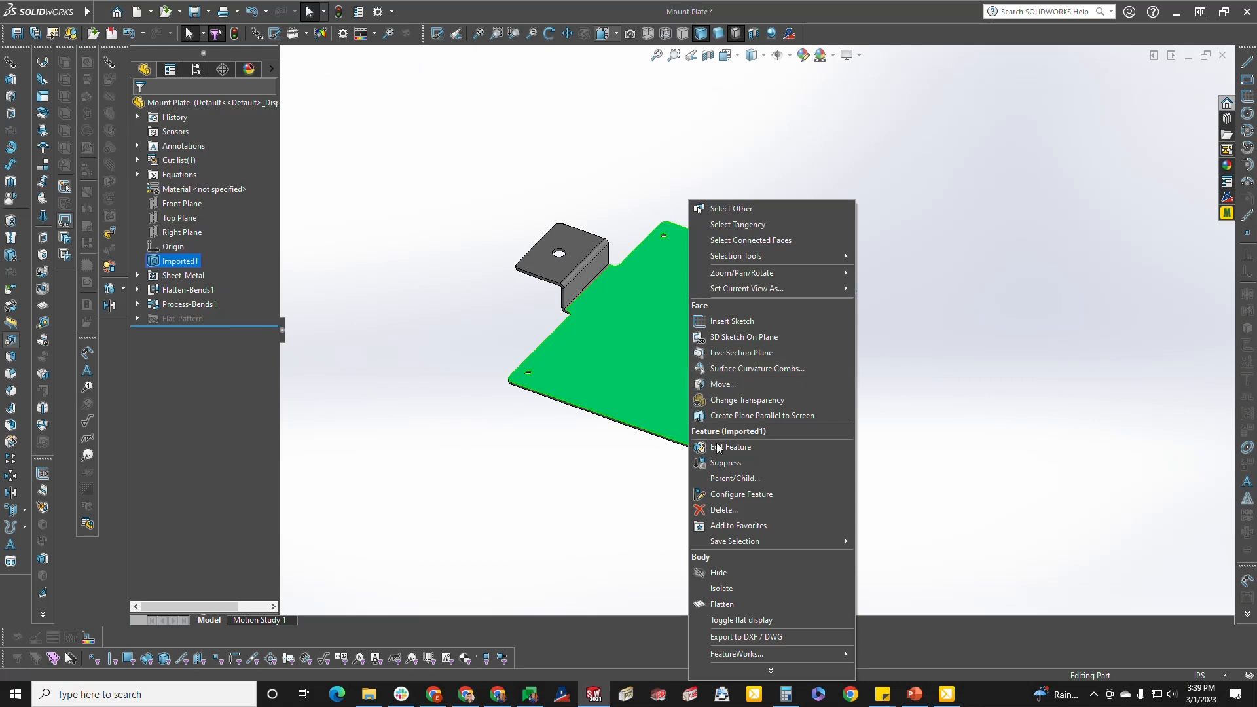
{"action": "mouse_move", "coordinate": [744, 604]}
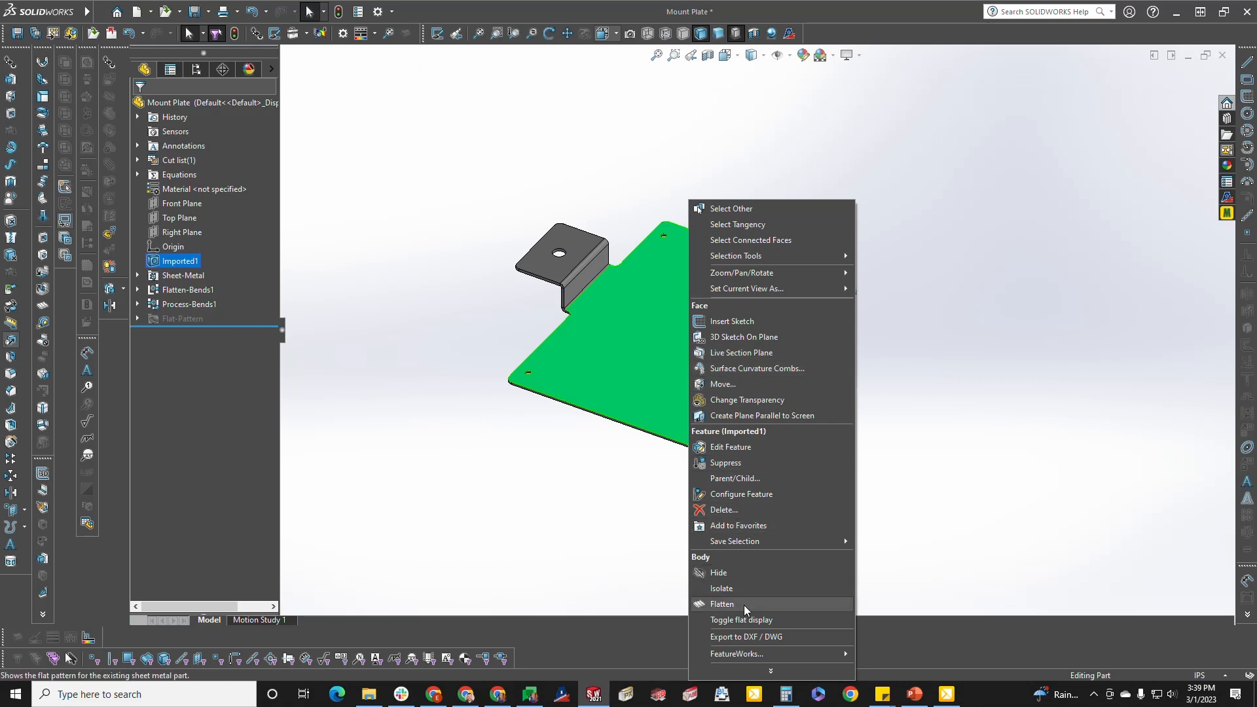
{"action": "left_click", "coordinate": [722, 603]}
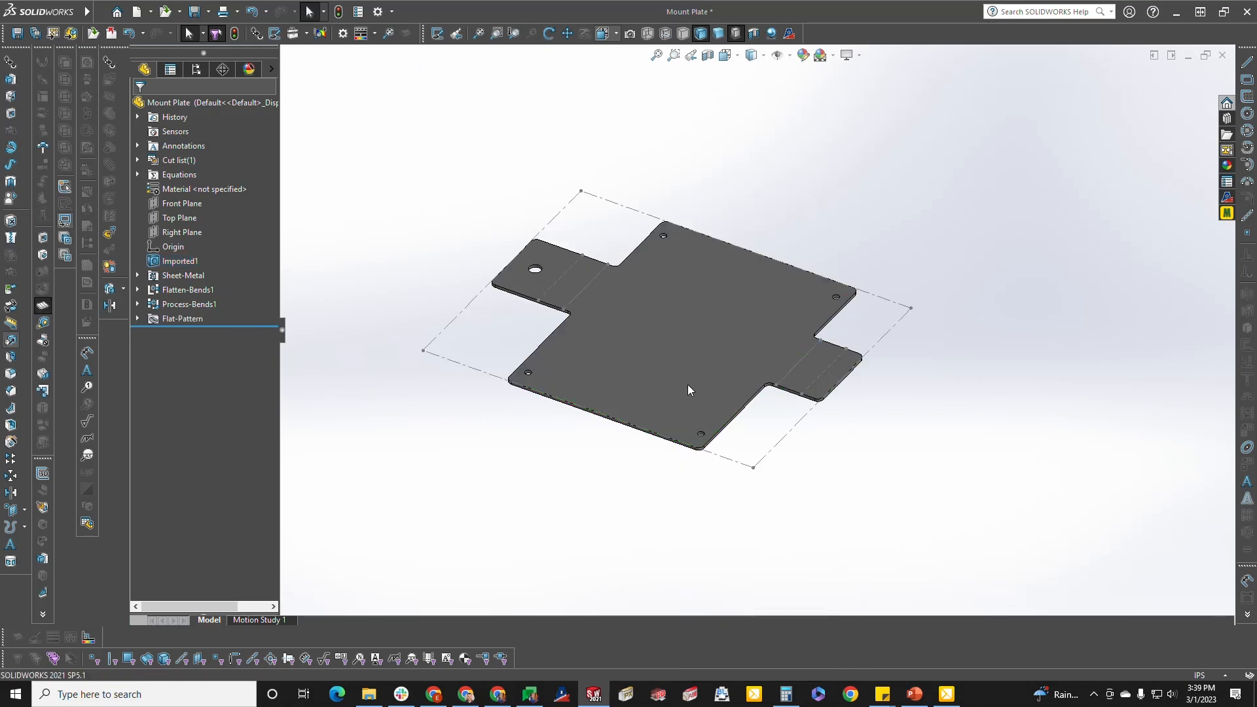
{"action": "mouse_move", "coordinate": [677, 329]}
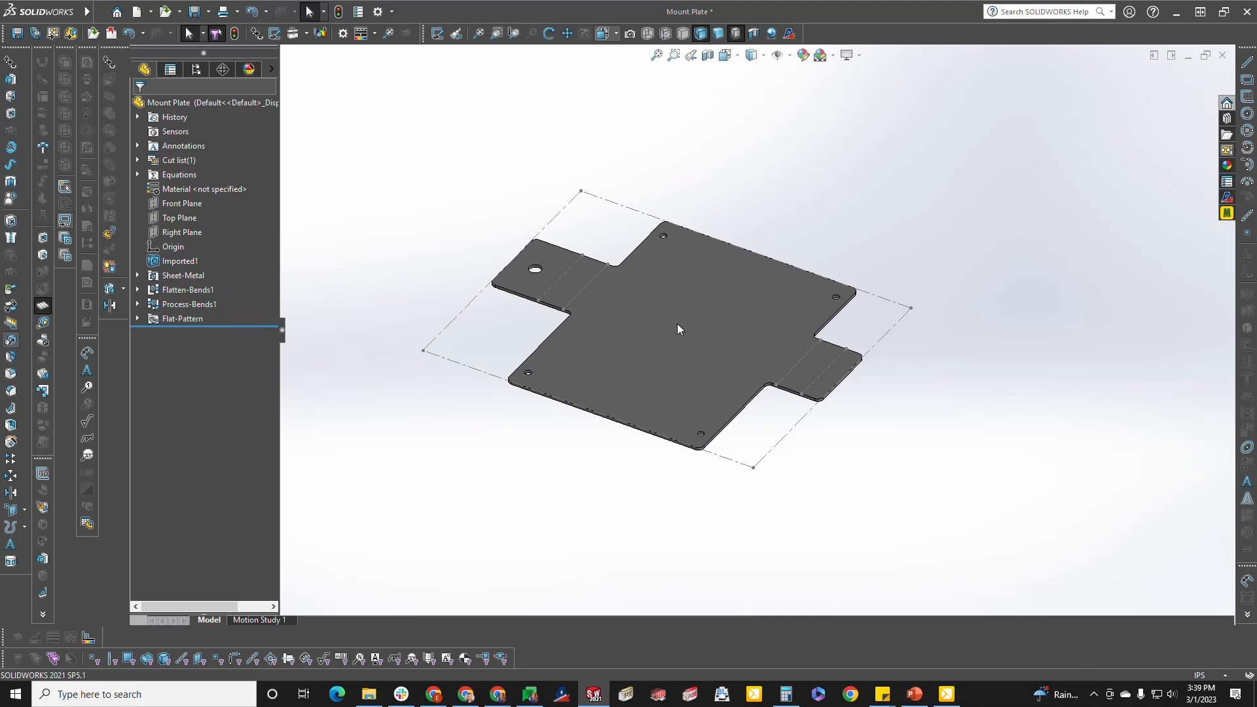
{"action": "right_click", "coordinate": [677, 328]}
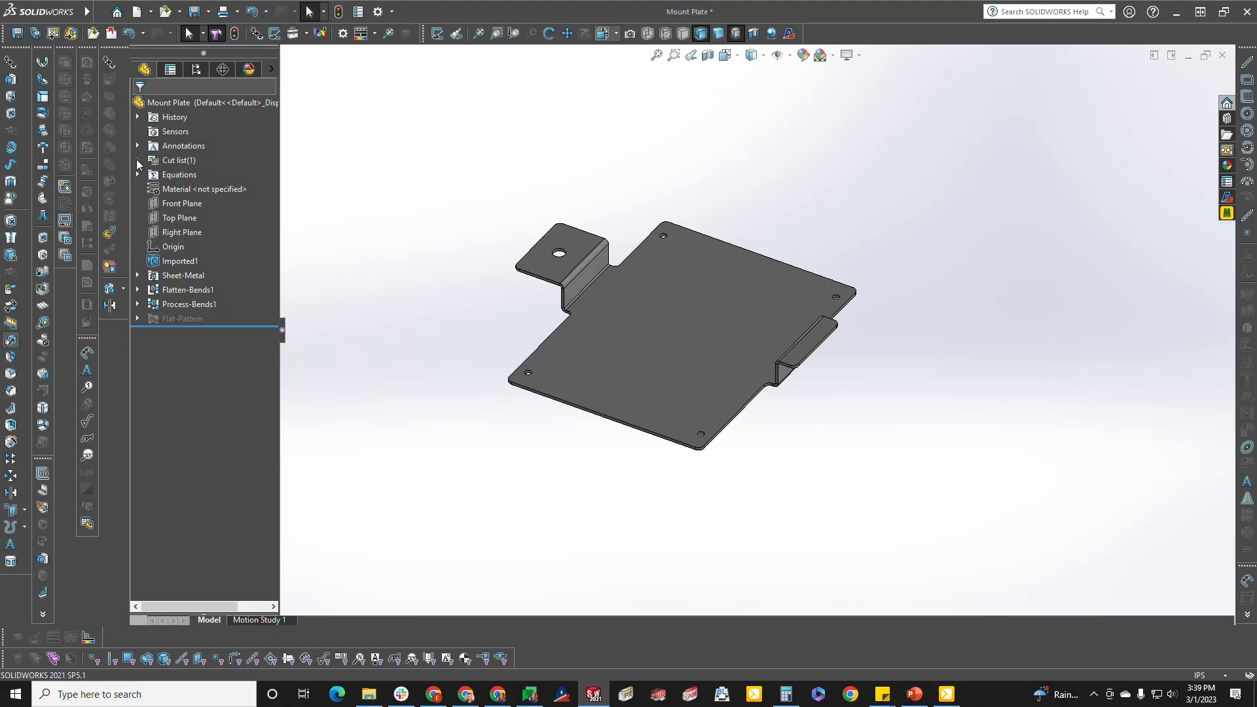
Expand the cut list to Sheet<2>, flatten the sheet body, then exit flatten to refold it
{"action": "left_click", "coordinate": [137, 160]}
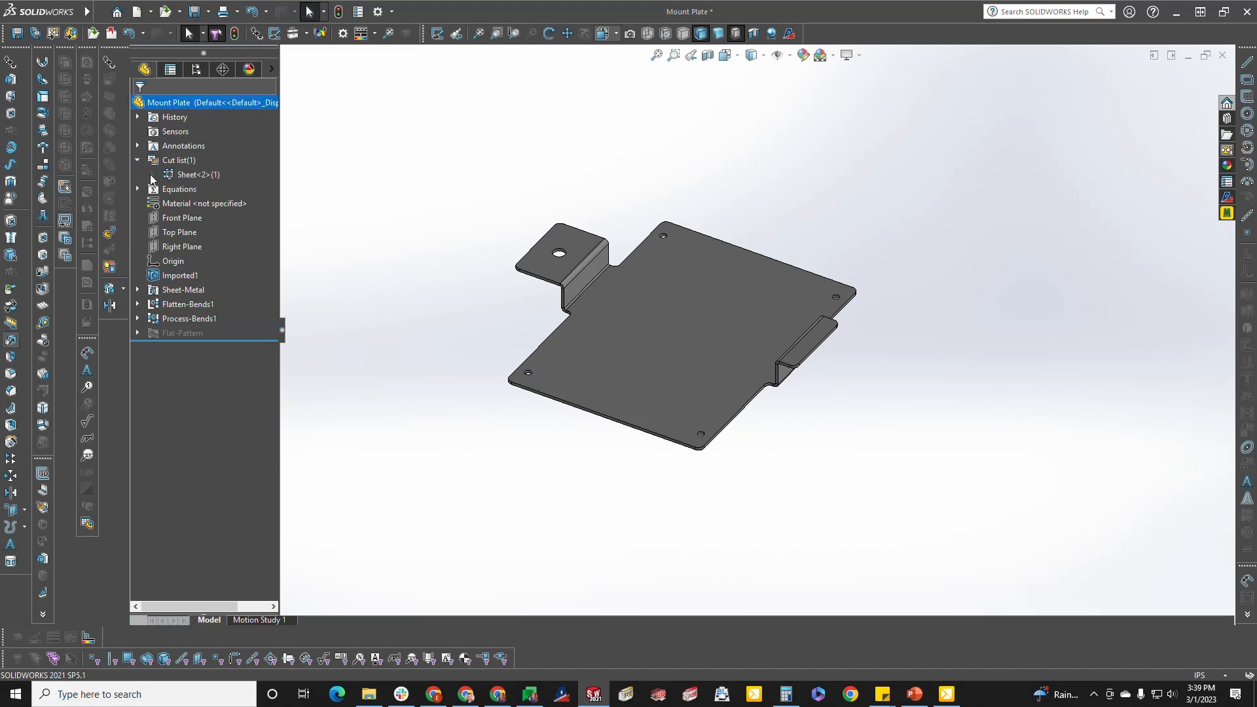
{"action": "left_click", "coordinate": [166, 174]}
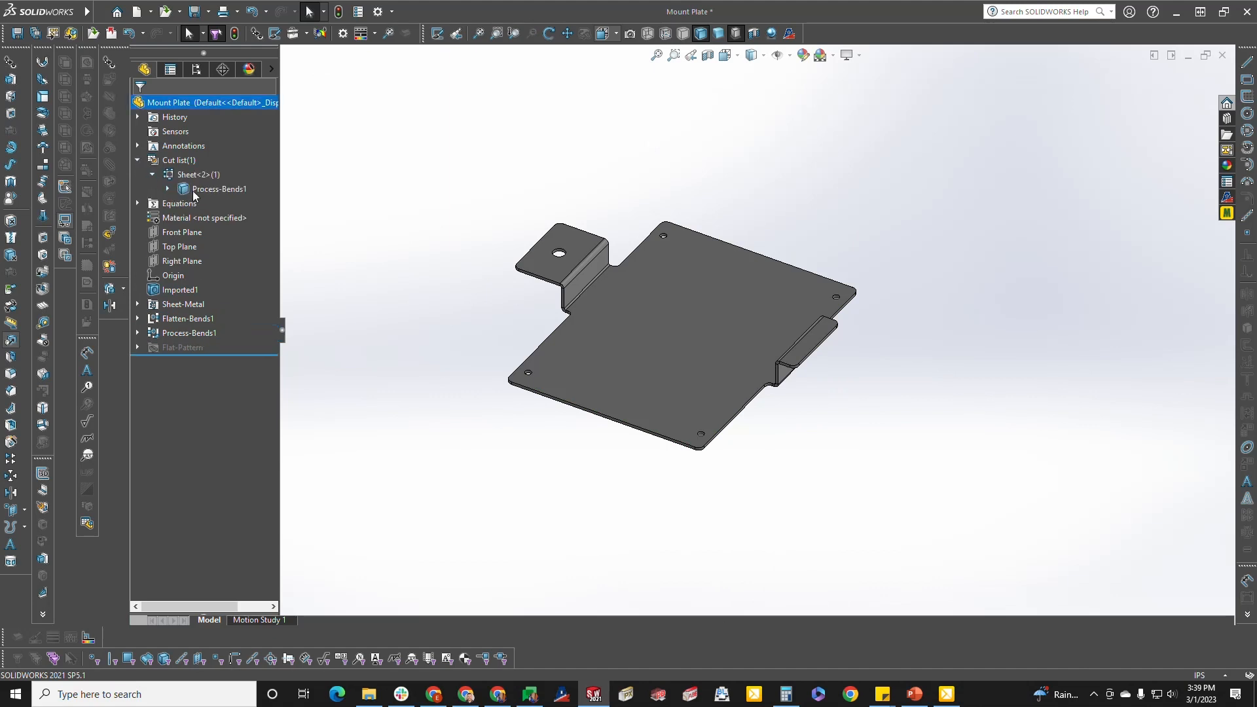
{"action": "right_click", "coordinate": [219, 188]}
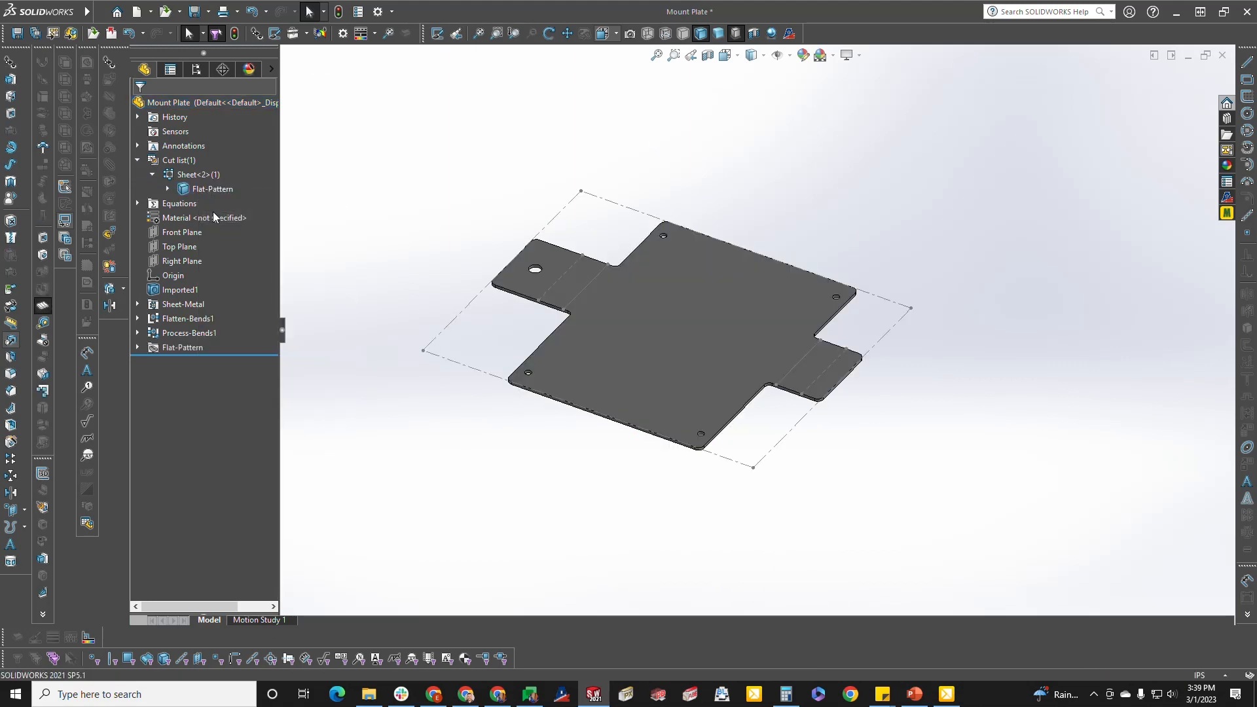
{"action": "right_click", "coordinate": [211, 189]}
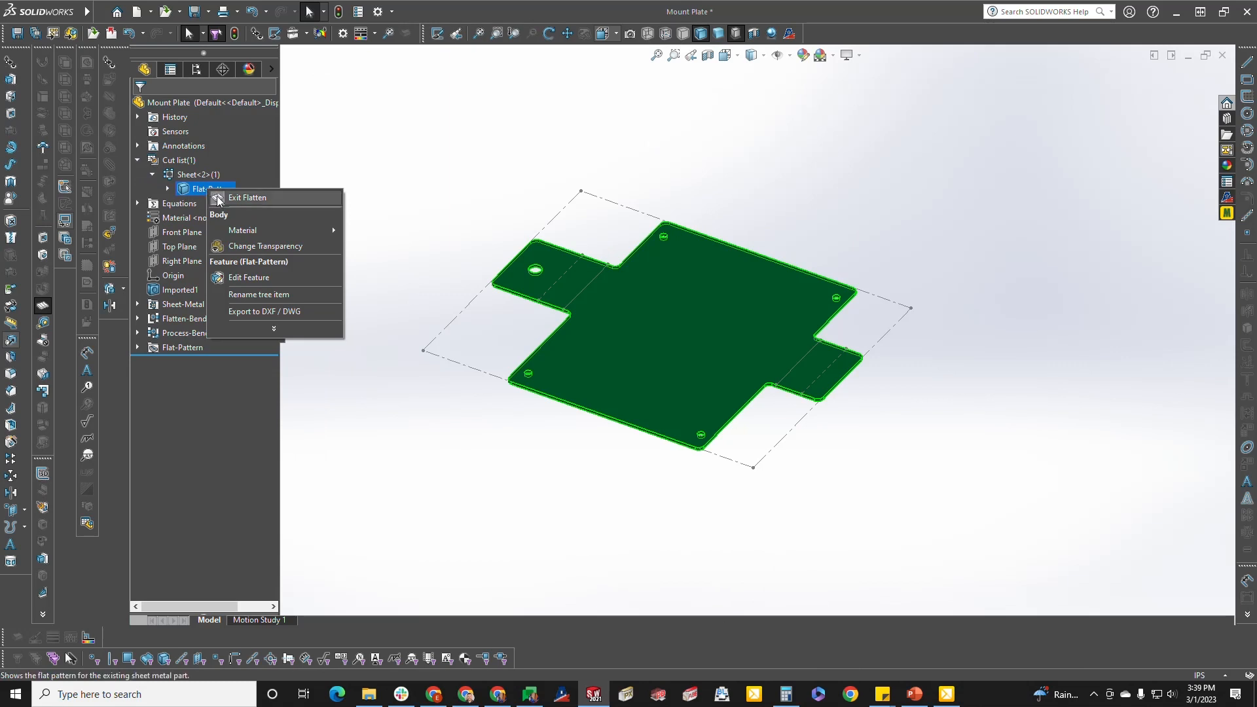
{"action": "left_click", "coordinate": [247, 198]}
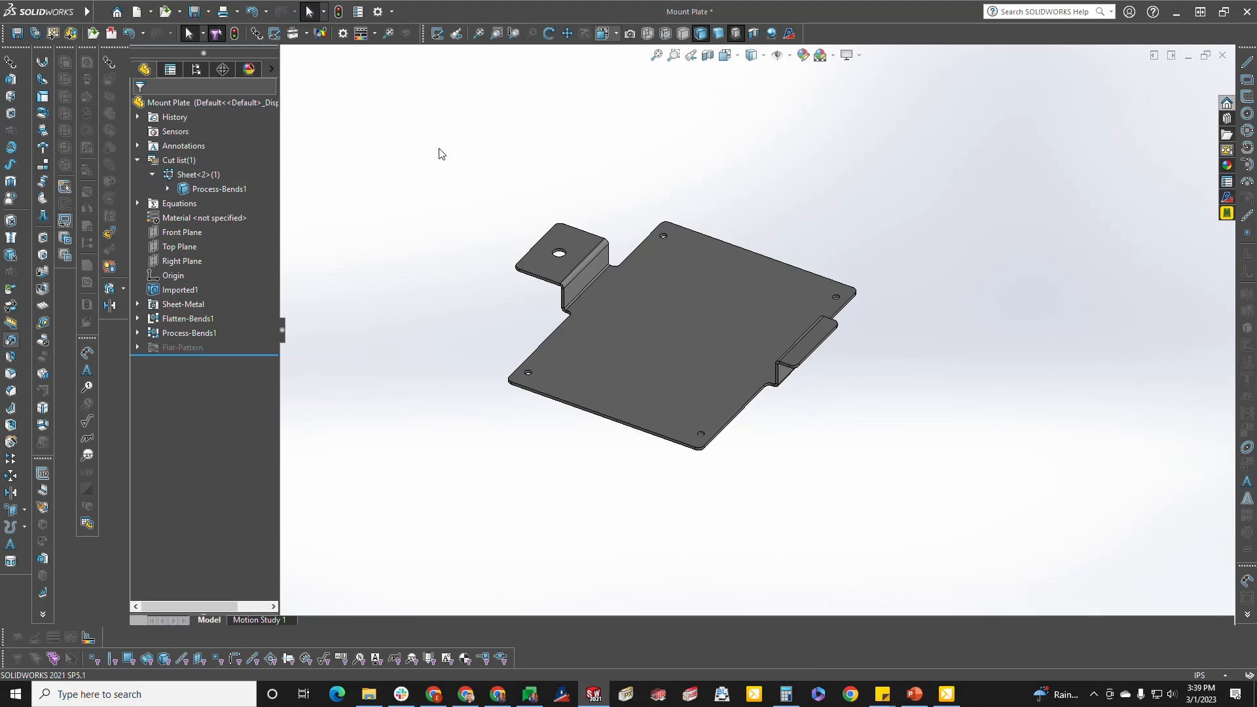
{"action": "mouse_move", "coordinate": [42, 309]}
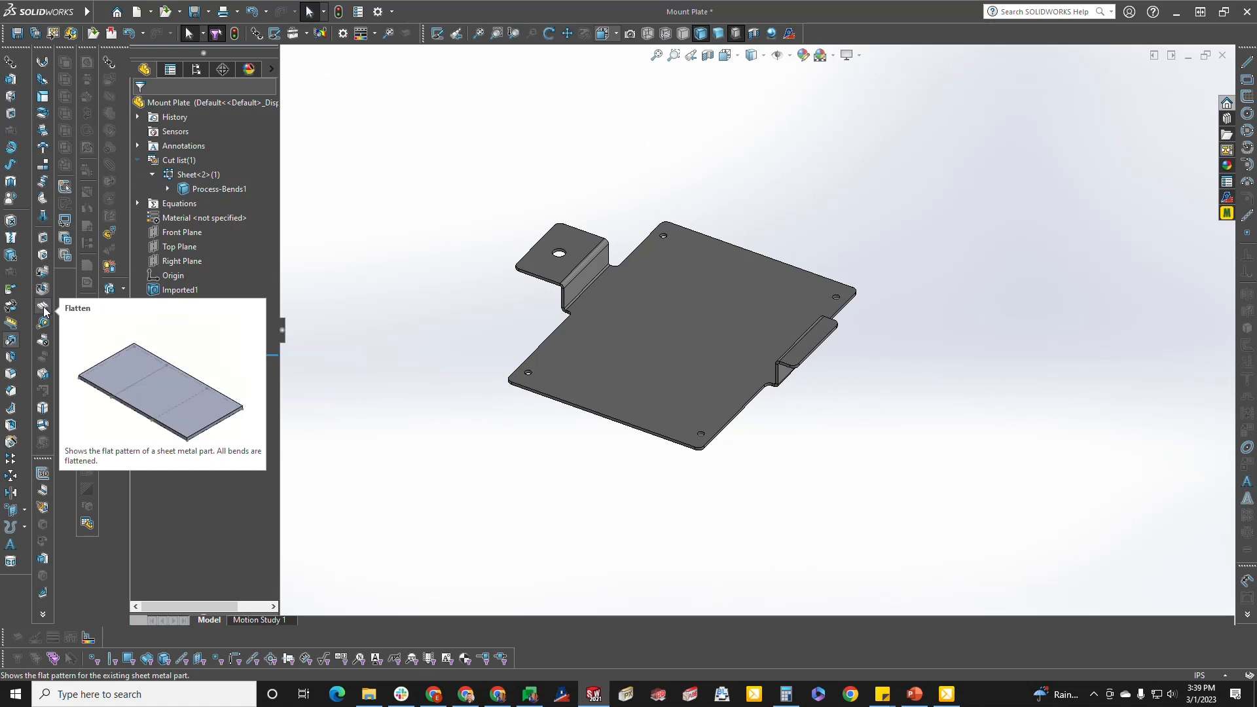
Flatten the Mount Plate with the Sheet Metal Flatten tool to show its flat pattern
{"action": "left_click", "coordinate": [42, 307]}
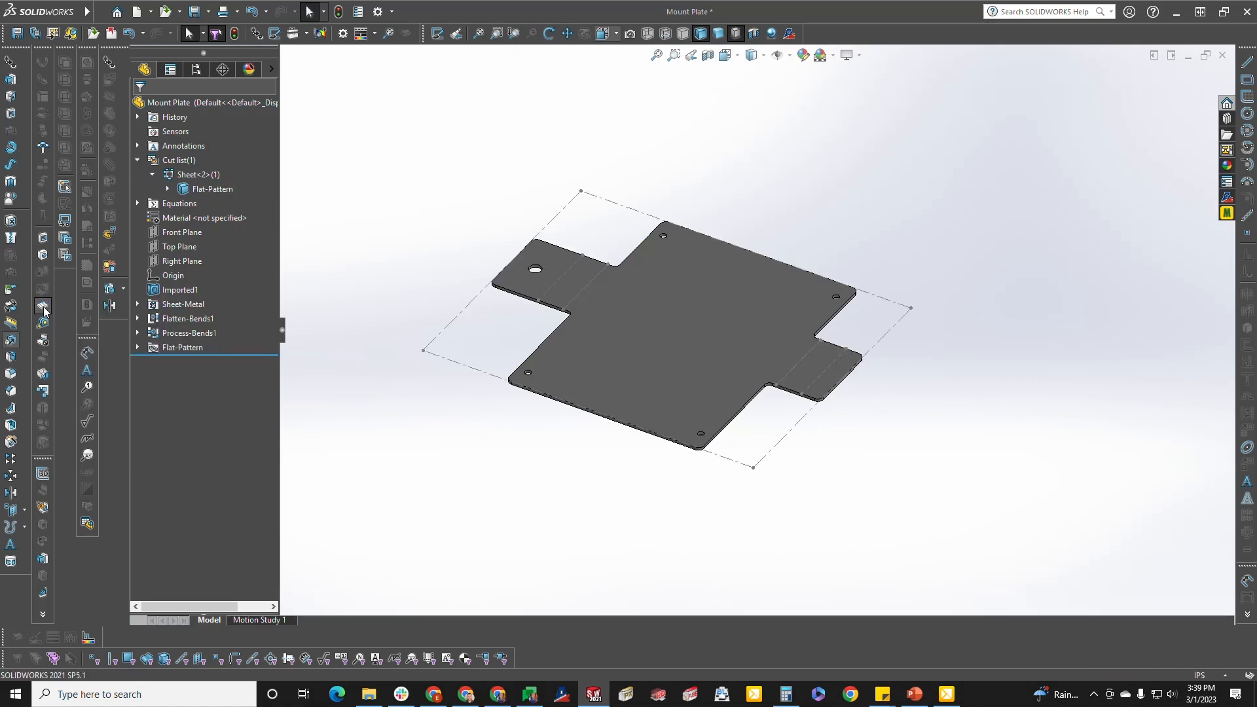